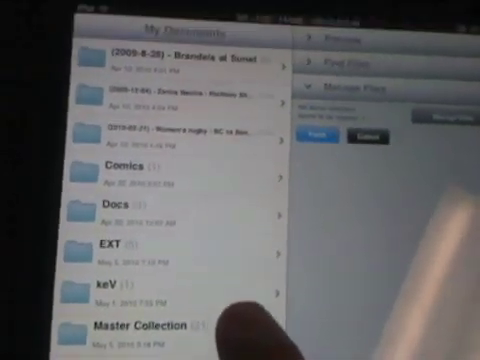
Step: Open the Portfolio folder in GoodReader to browse its MCS_*.jpg photos
{"action": "scroll", "scroll_direction": "down", "scroll_amount": 3}
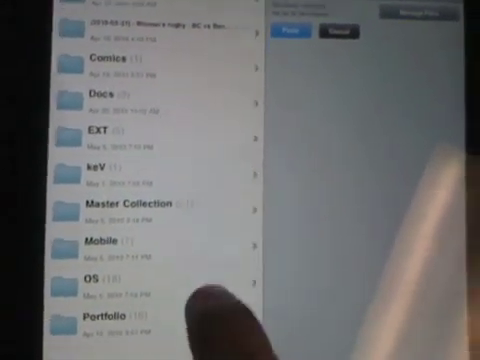
{"action": "scroll", "scroll_direction": "down", "scroll_amount": 3}
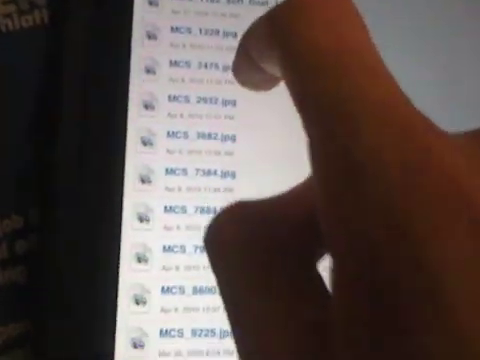
{"action": "left_click", "coordinate": [200, 223]}
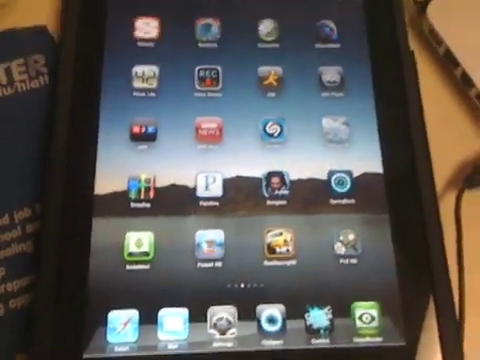
Step: Paste the copied Portfolio folder into iFile's var/mobile directory
{"action": "scroll", "scroll_direction": "left", "scroll_amount": 3}
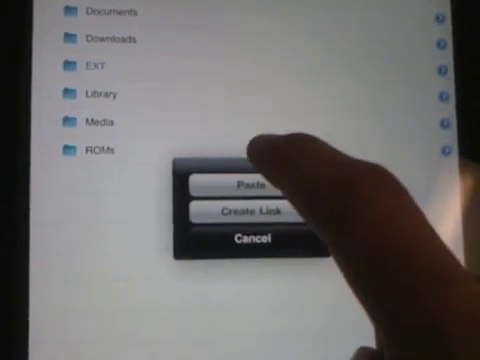
{"action": "left_click", "coordinate": [245, 186]}
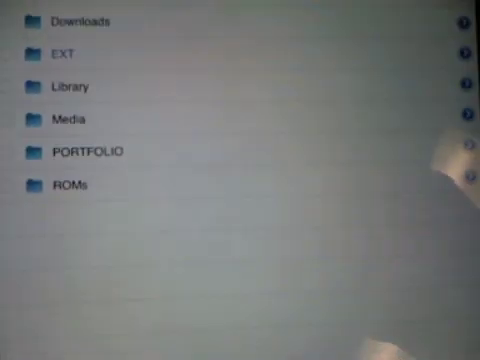
Step: Open the Applications folder and scroll past GoodReader, Kindle and LogMeIn app folders
{"action": "scroll", "scroll_direction": "down", "scroll_amount": 3}
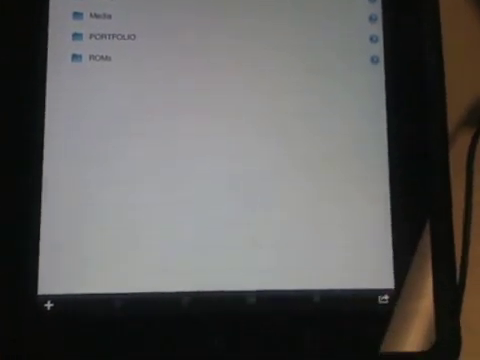
{"action": "scroll", "scroll_direction": "down", "scroll_amount": 3}
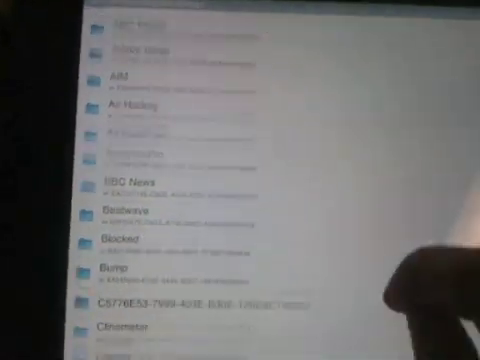
{"action": "scroll", "scroll_direction": "down", "scroll_amount": 3}
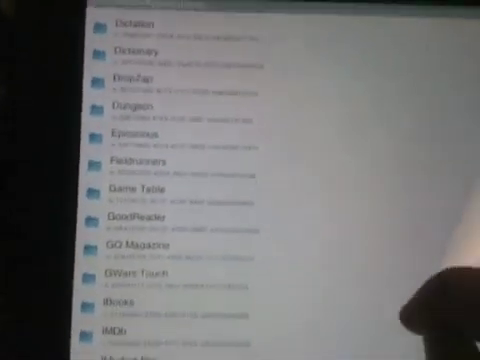
{"action": "scroll", "scroll_direction": "down", "scroll_amount": 3}
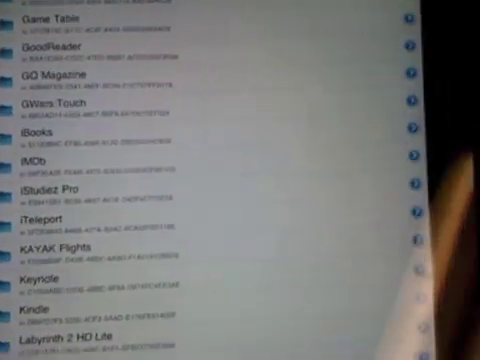
{"action": "scroll", "scroll_direction": "down", "scroll_amount": 3}
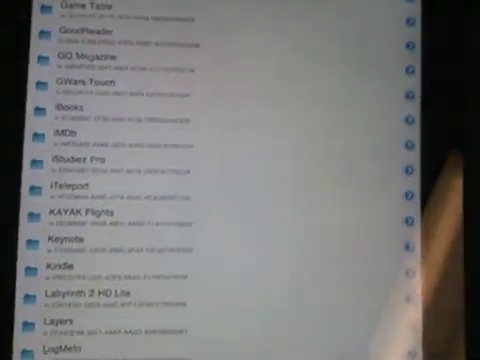